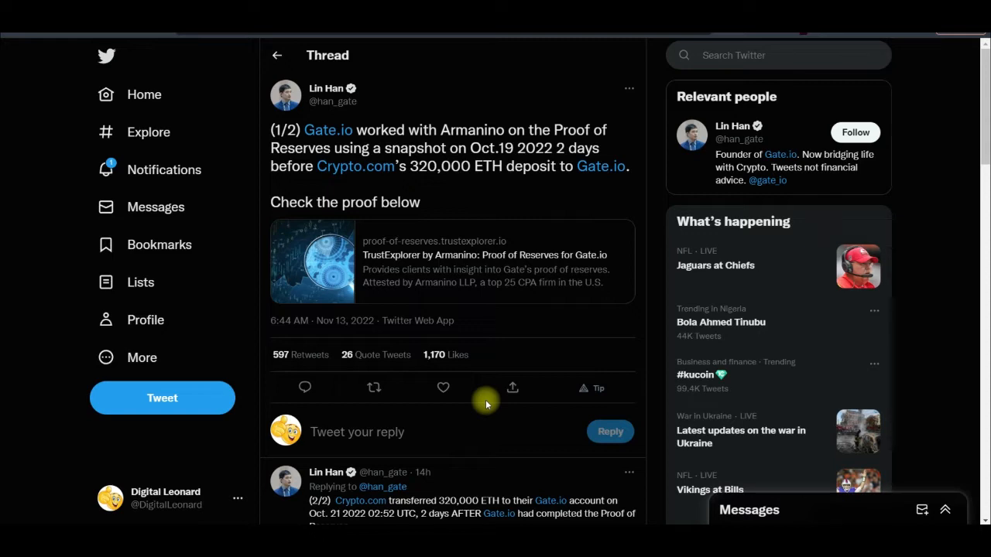
mouse_move(489, 282)
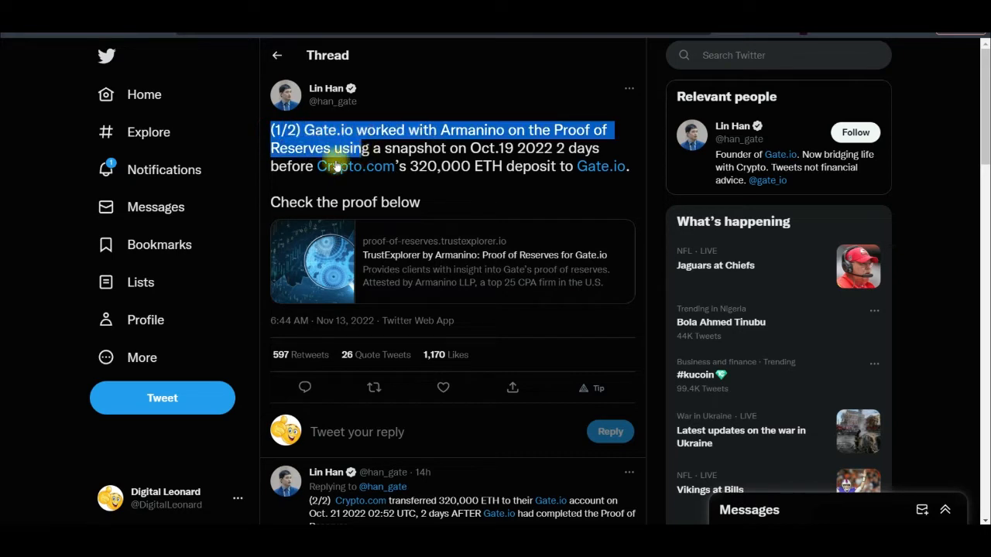
mouse_move(325, 101)
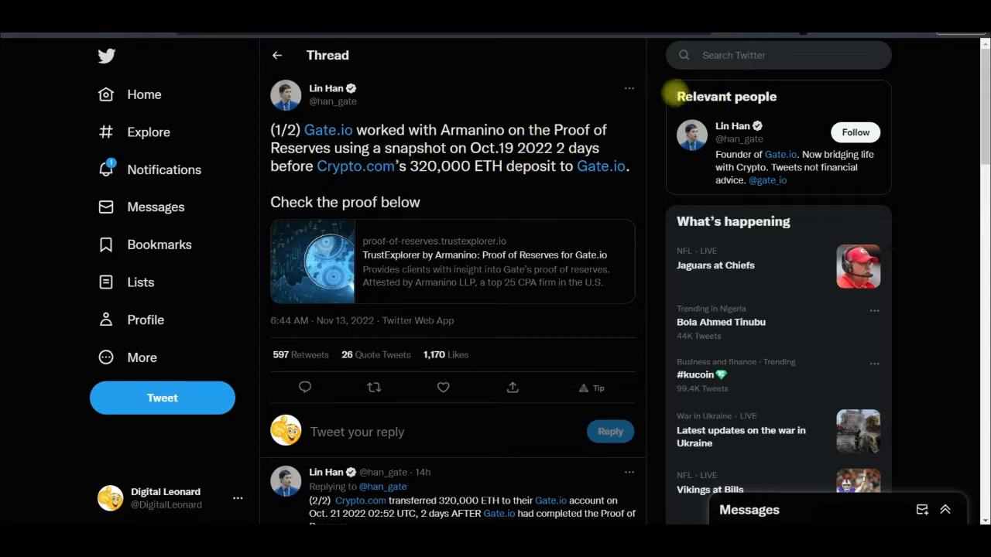
mouse_move(675, 96)
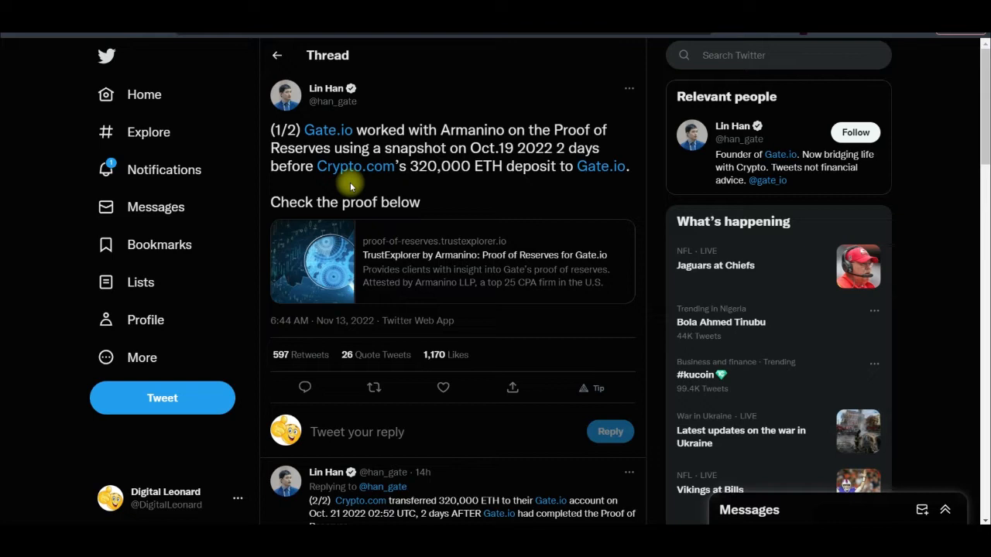
mouse_move(341, 189)
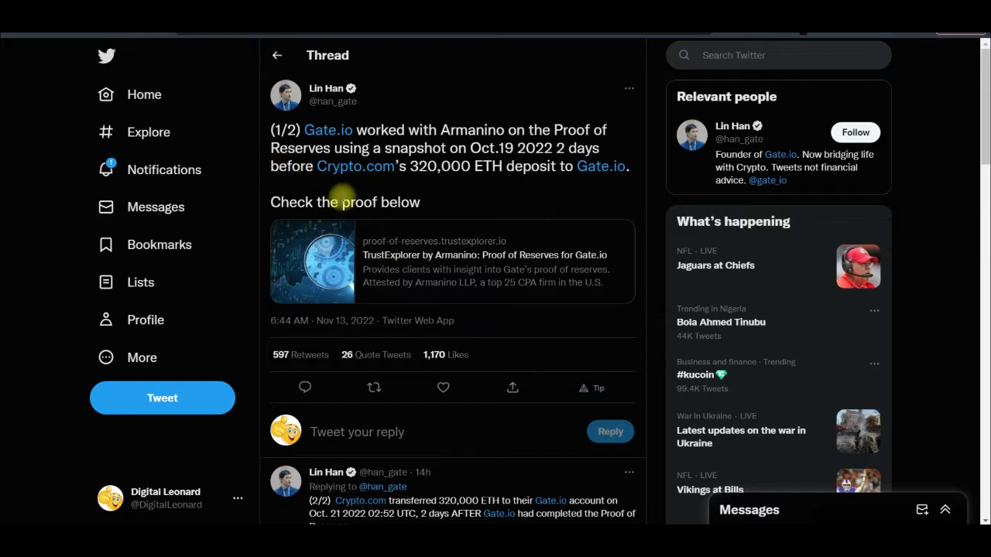
mouse_move(449, 211)
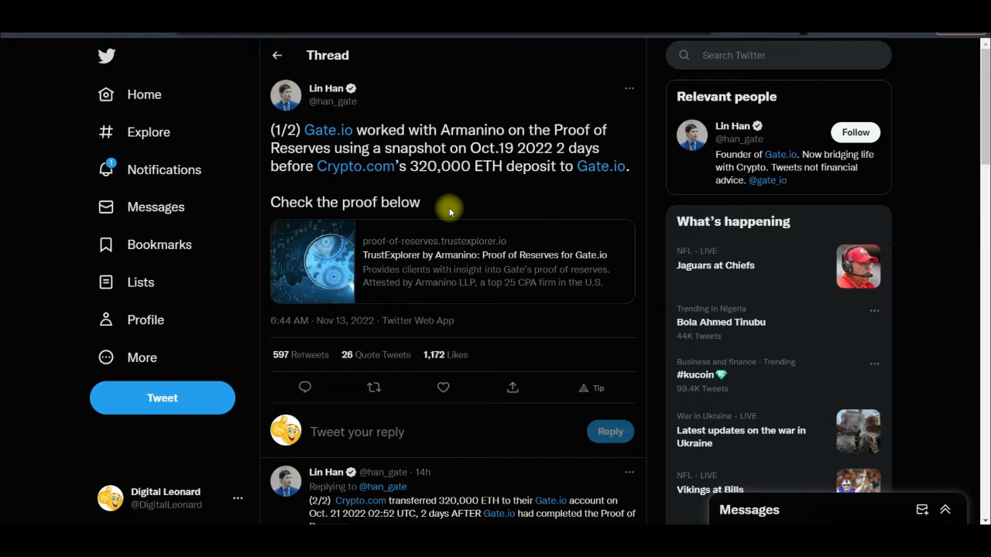
mouse_move(356, 116)
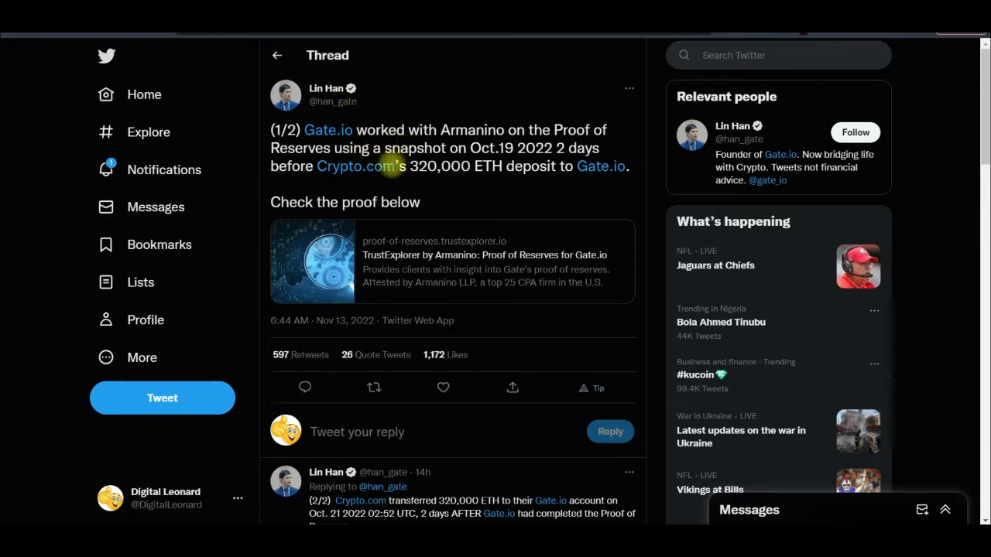
mouse_move(496, 147)
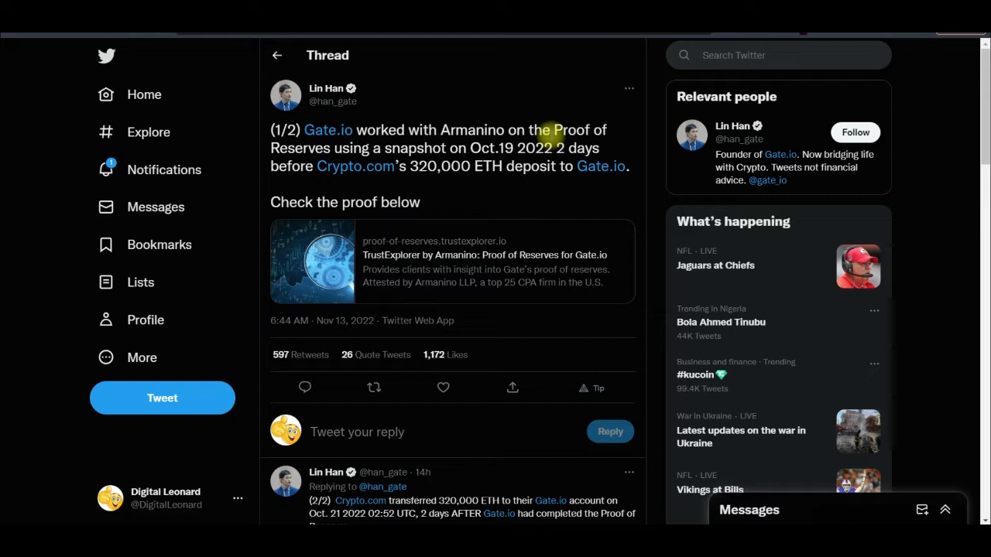
Highlight the snapshot-before-deposit claim, then view the 320,000 ETH transfer's Overview details on Etherscan
left_click_drag(545, 130, 550, 165)
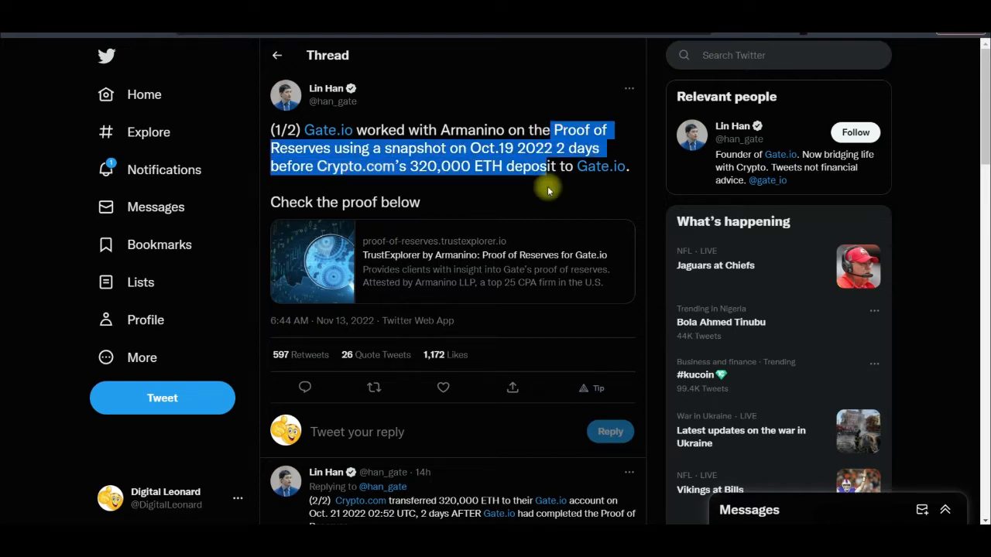
mouse_move(410, 166)
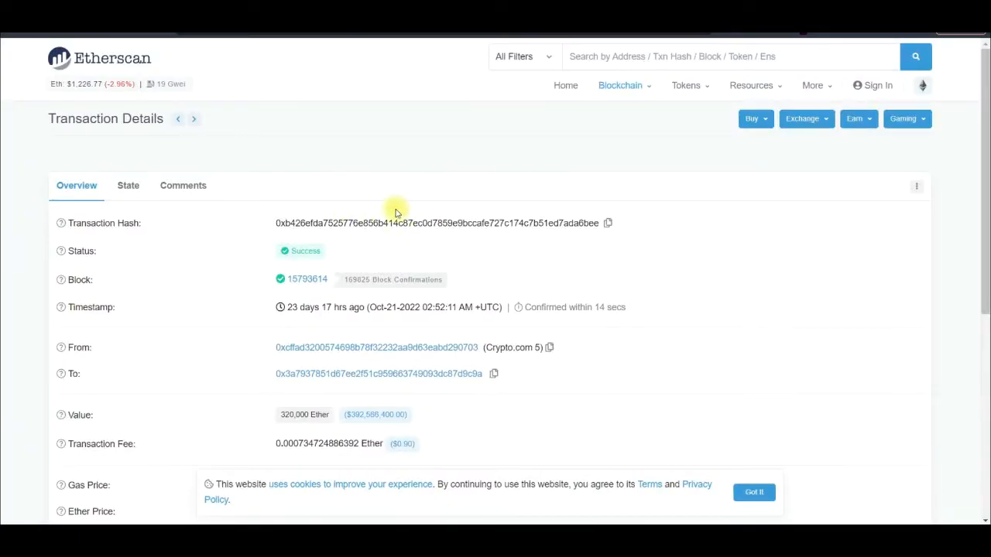
mouse_move(143, 70)
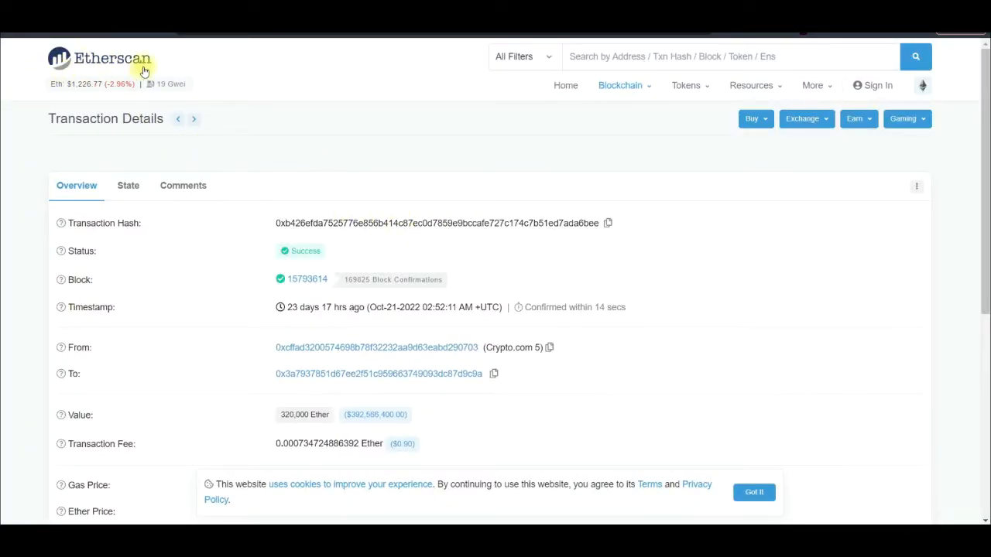
scroll("down", 3)
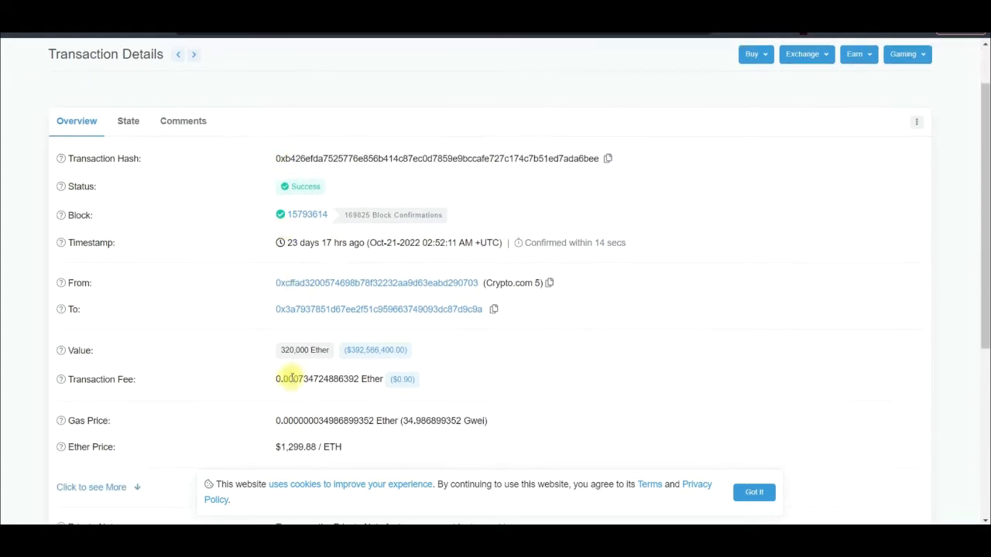
mouse_move(591, 226)
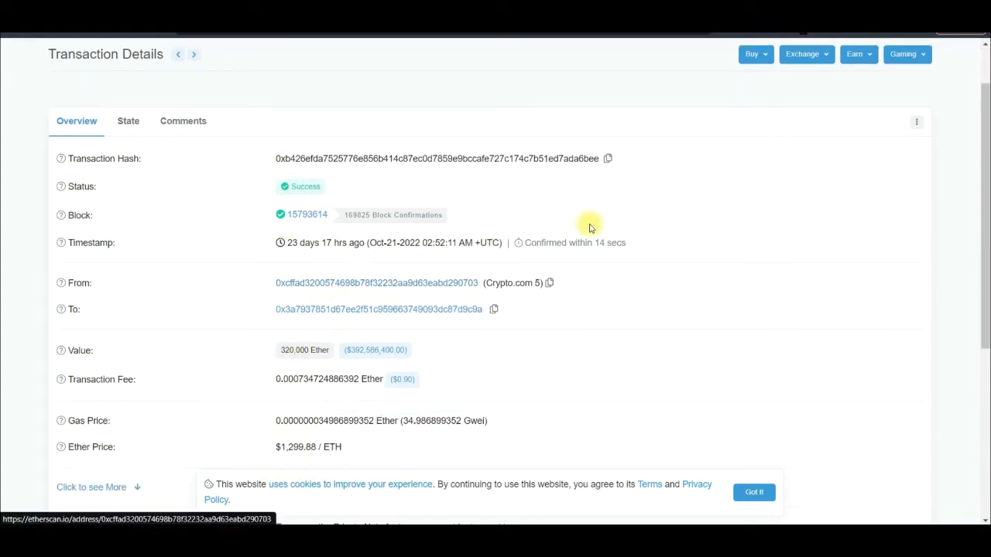
mouse_move(590, 225)
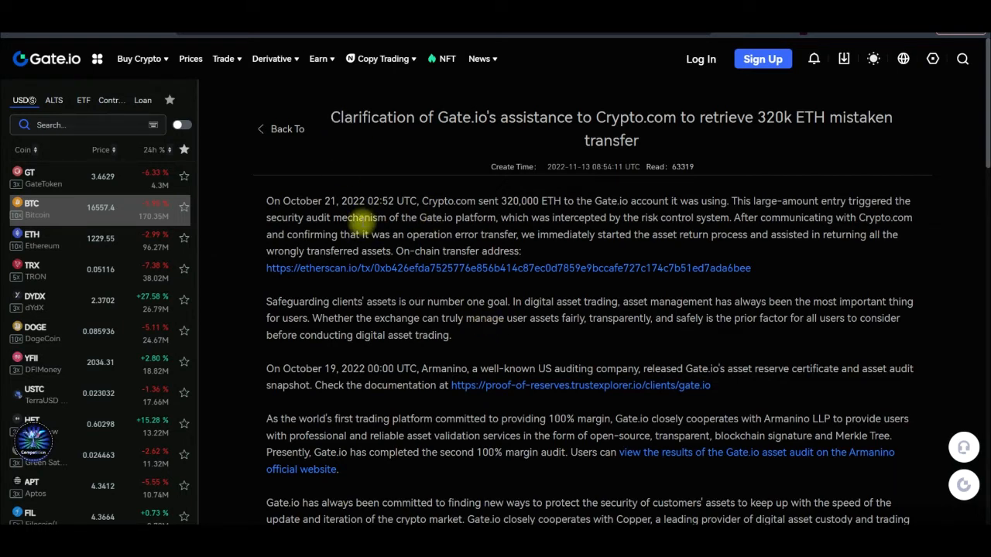
mouse_move(421, 133)
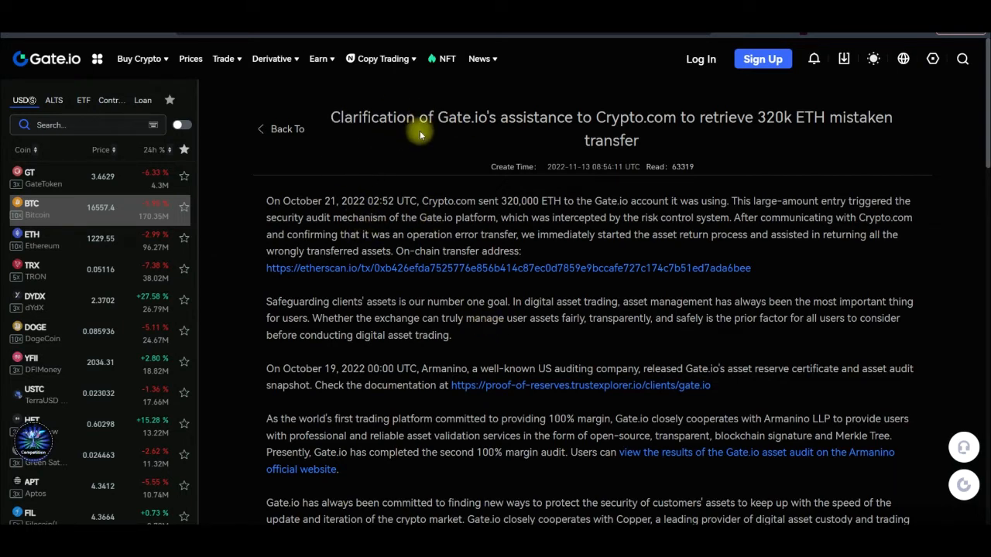
mouse_move(465, 143)
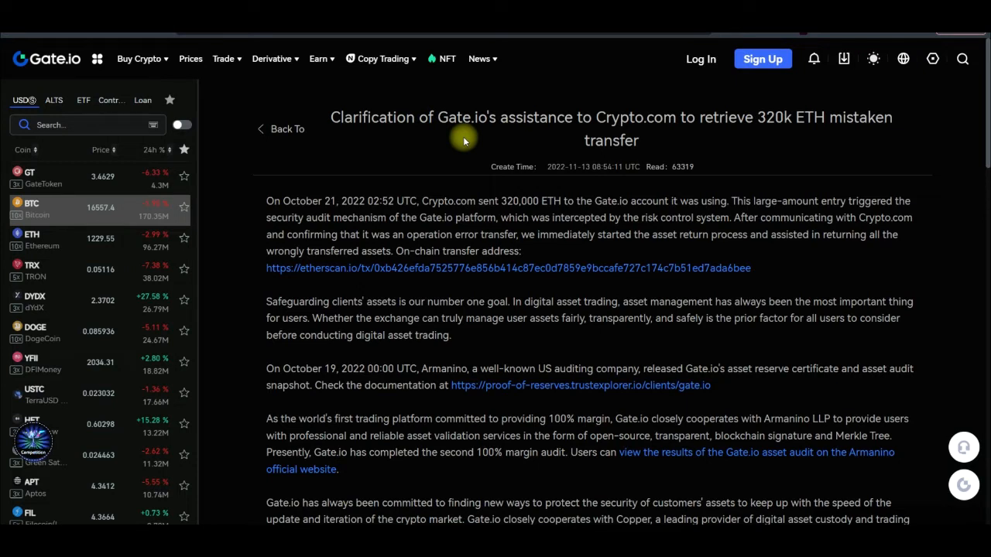
mouse_move(517, 153)
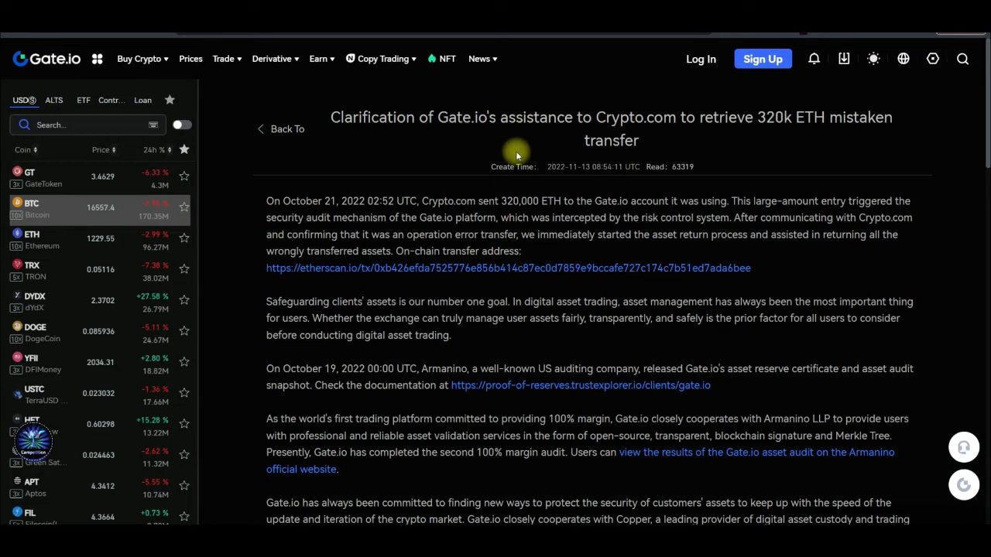
mouse_move(619, 178)
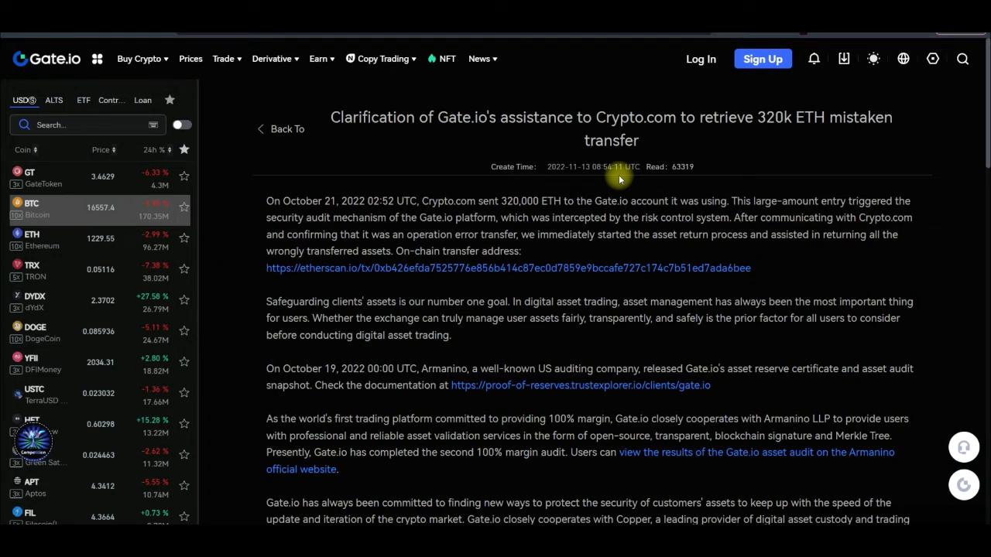
mouse_move(607, 225)
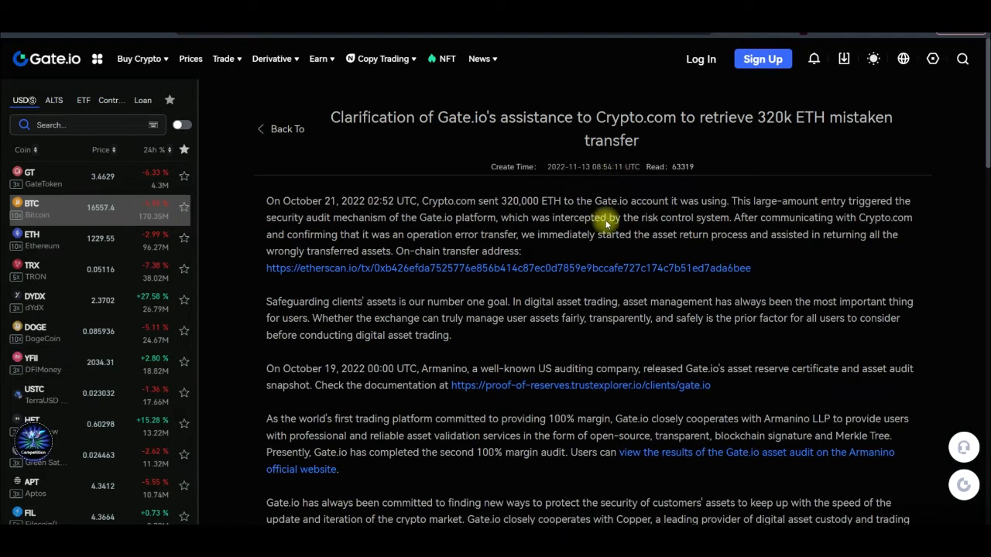
mouse_move(272, 201)
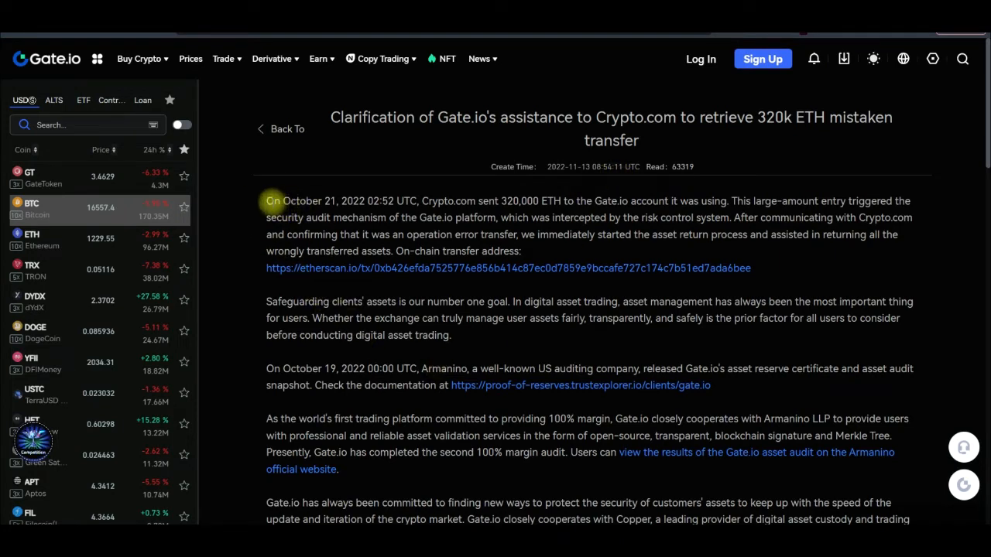
mouse_move(331, 201)
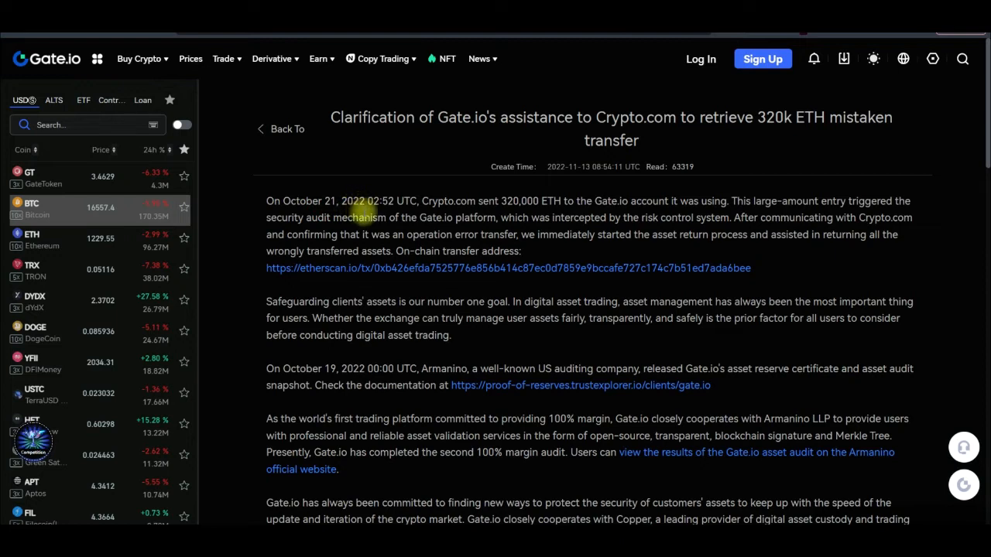
mouse_move(379, 201)
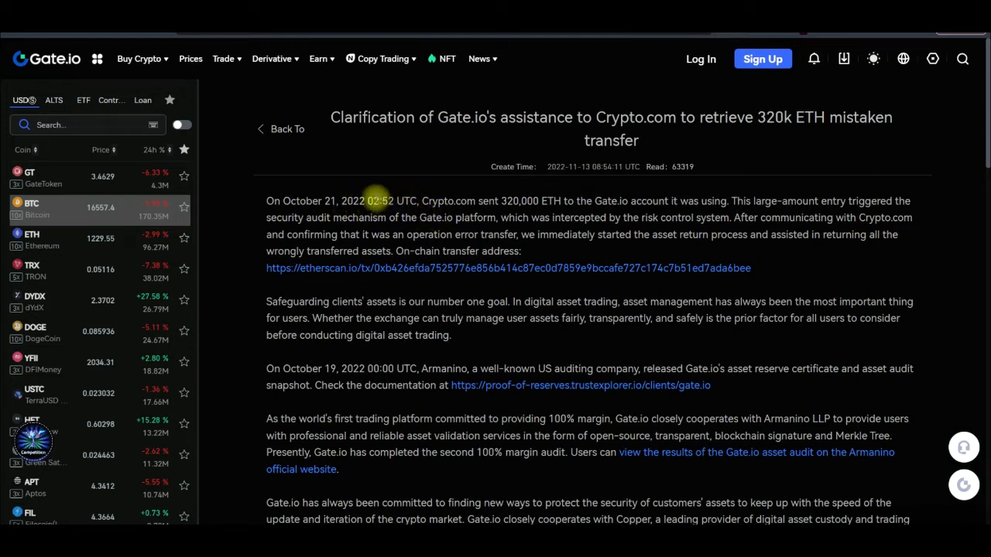
Highlight the 02:52 transfer time and the word 'operation', then read the article to its closing thanks
double_click(380, 202)
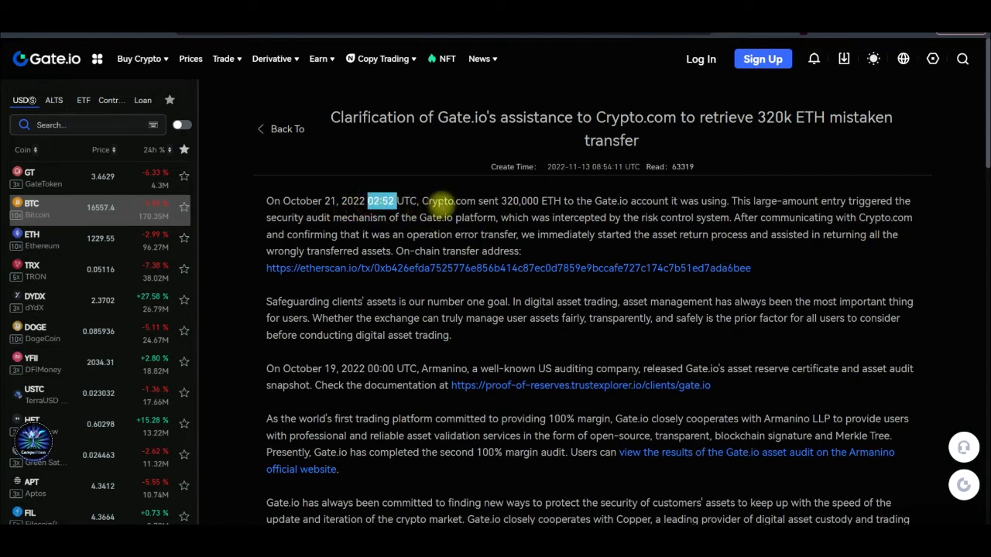
mouse_move(511, 210)
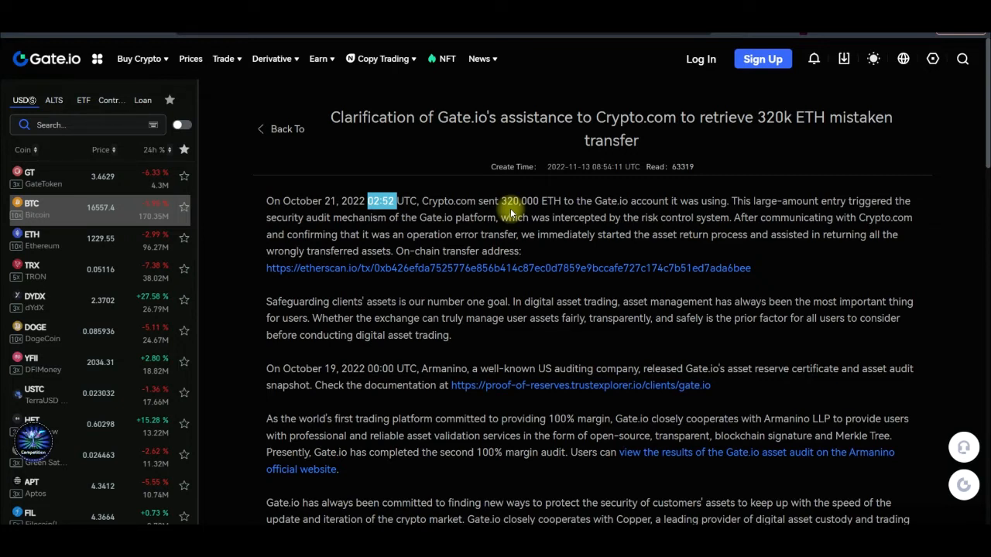
mouse_move(824, 257)
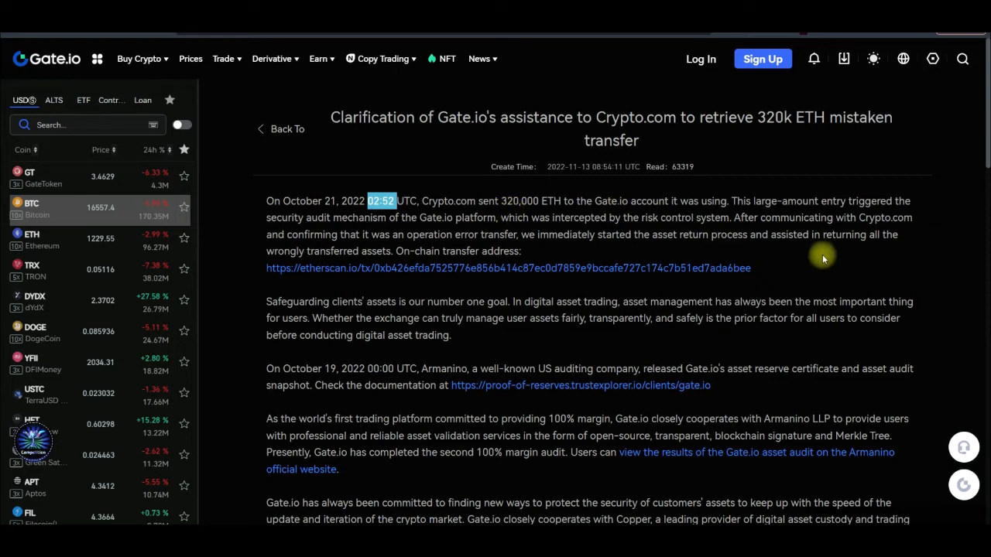
mouse_move(805, 235)
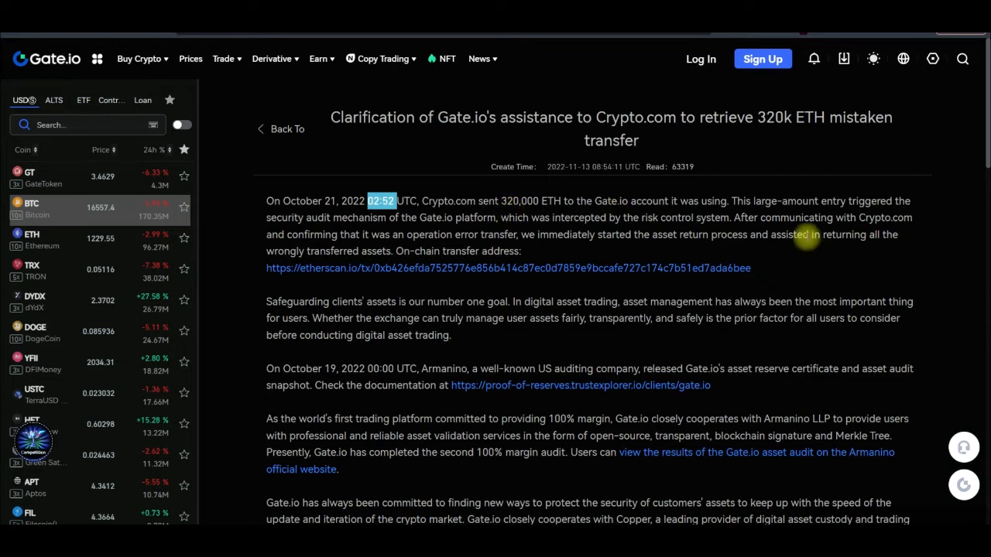
mouse_move(399, 256)
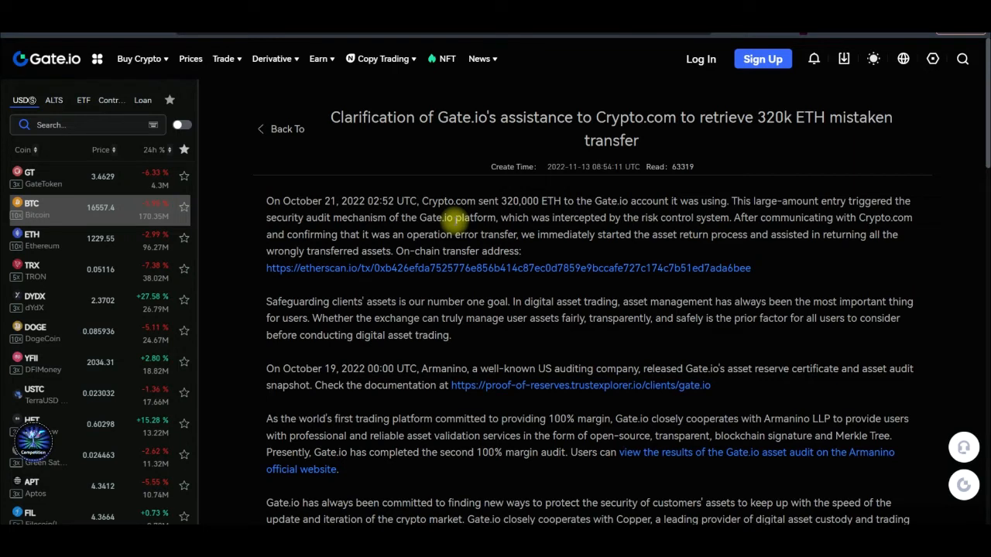
mouse_move(725, 230)
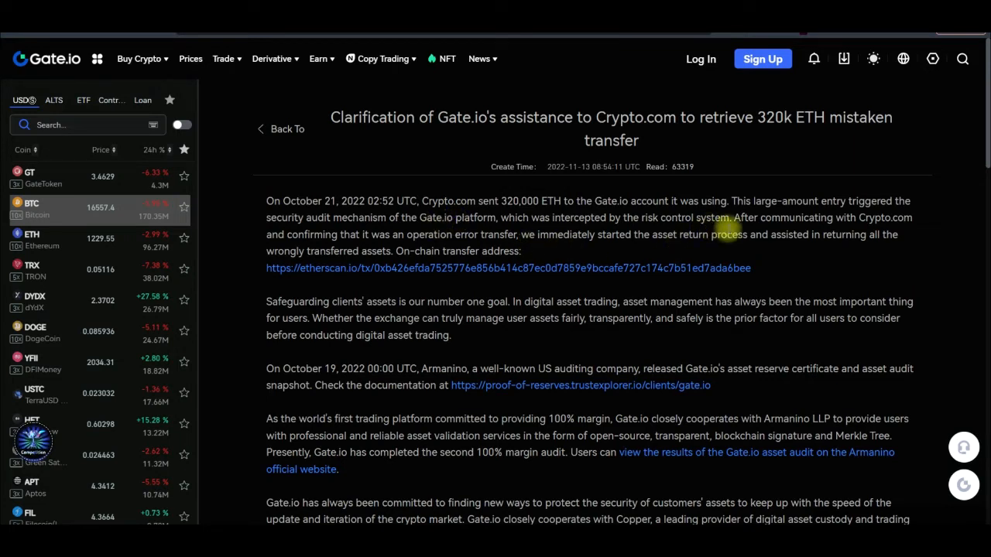
mouse_move(762, 232)
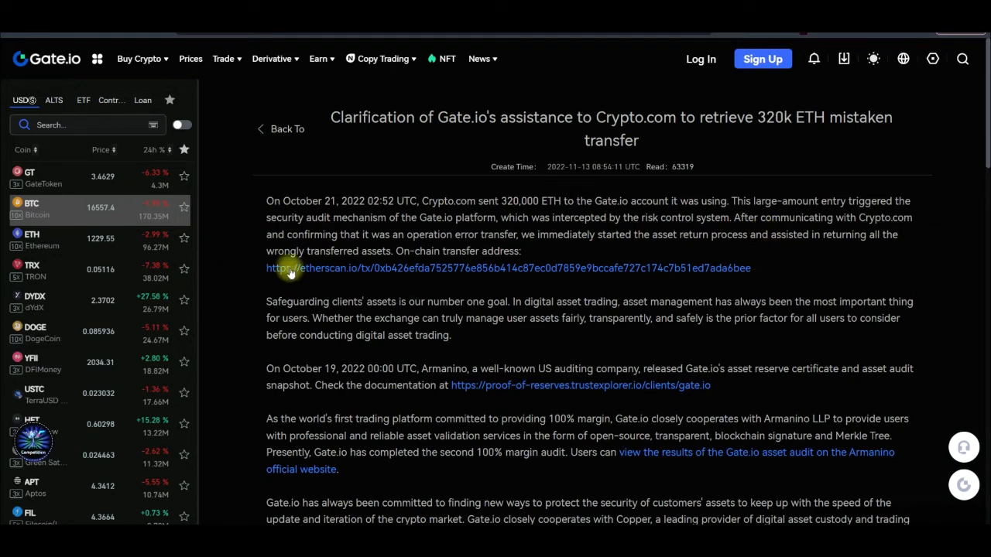
mouse_move(400, 246)
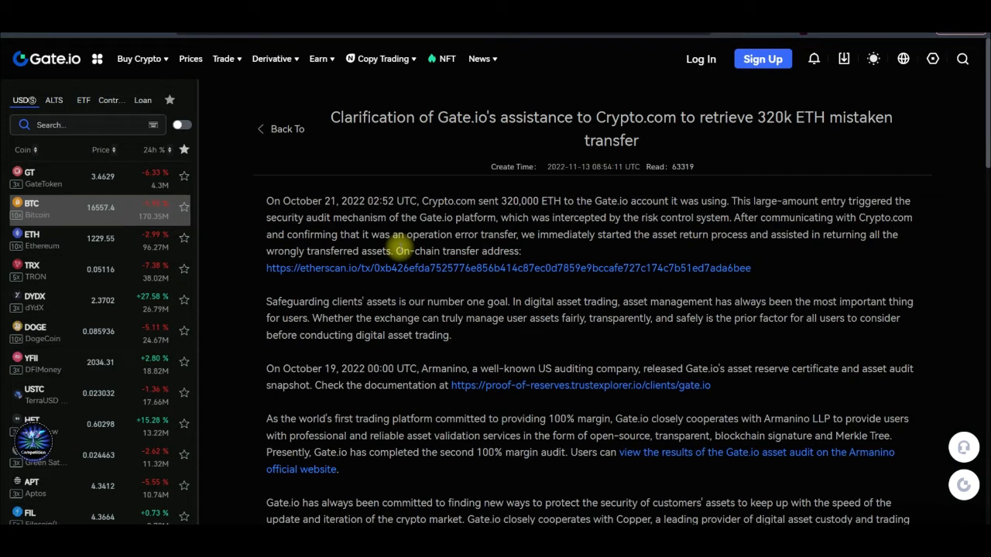
mouse_move(447, 236)
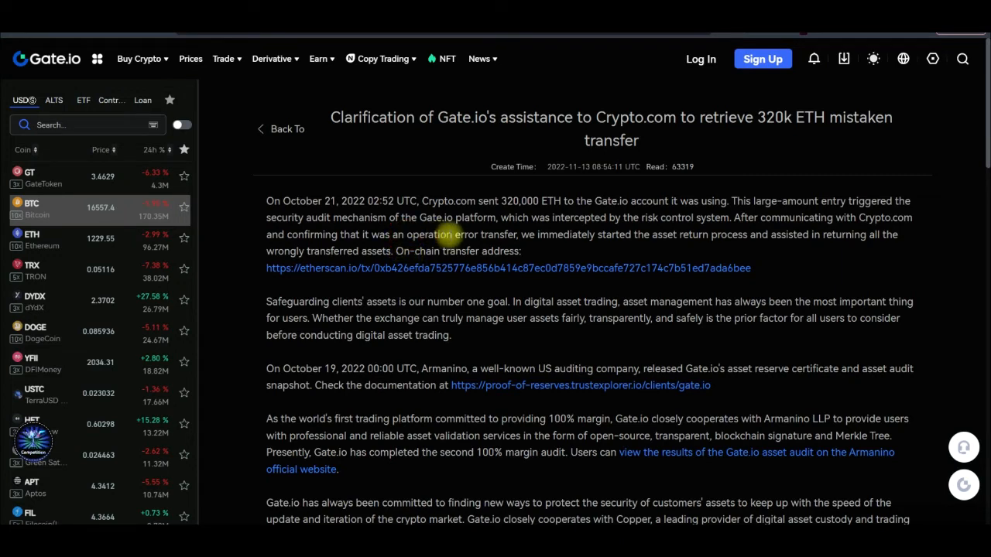
double_click(439, 235)
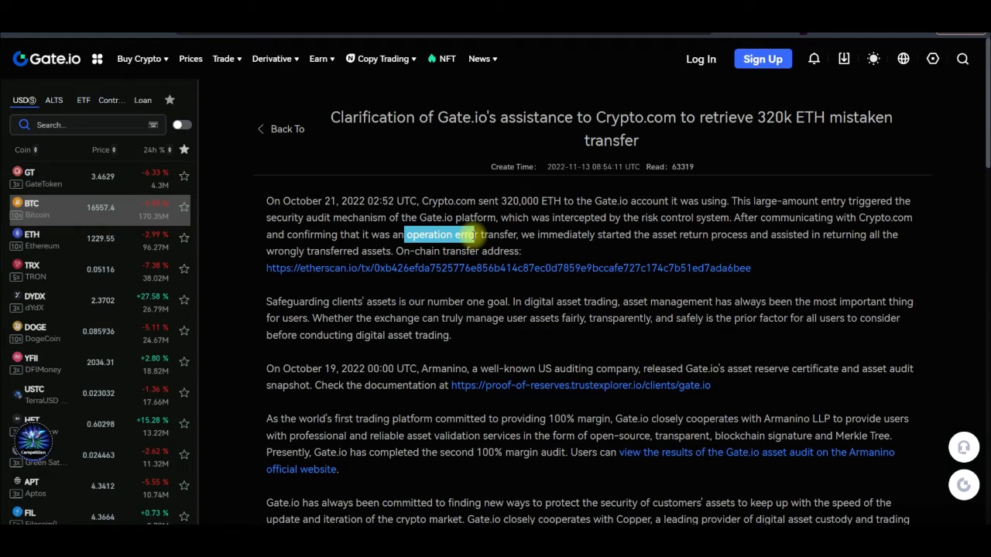
mouse_move(672, 248)
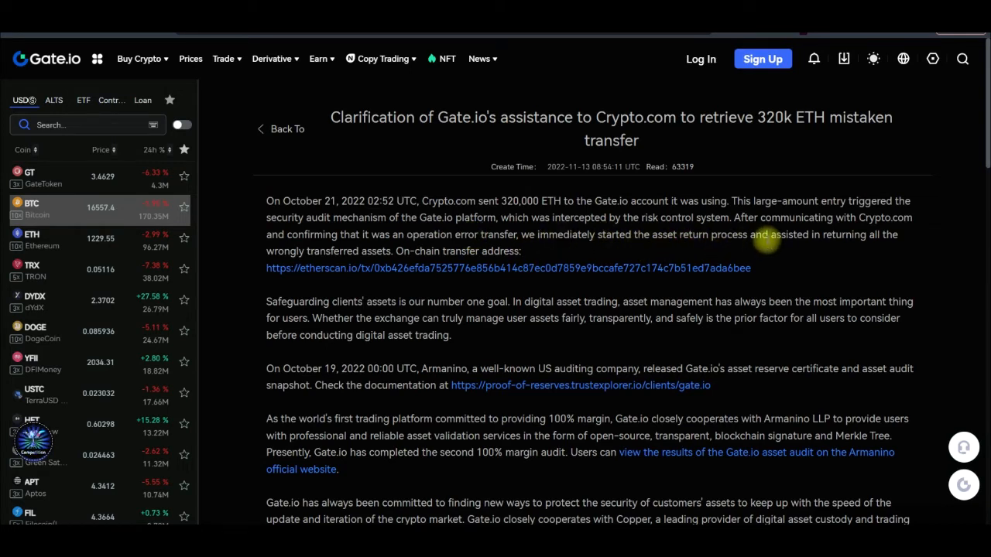
mouse_move(780, 248)
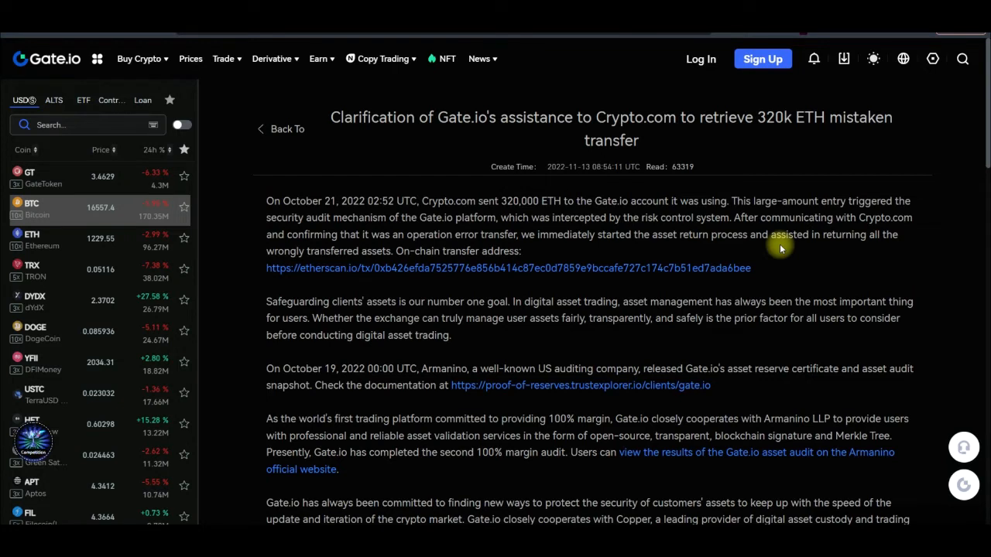
mouse_move(335, 308)
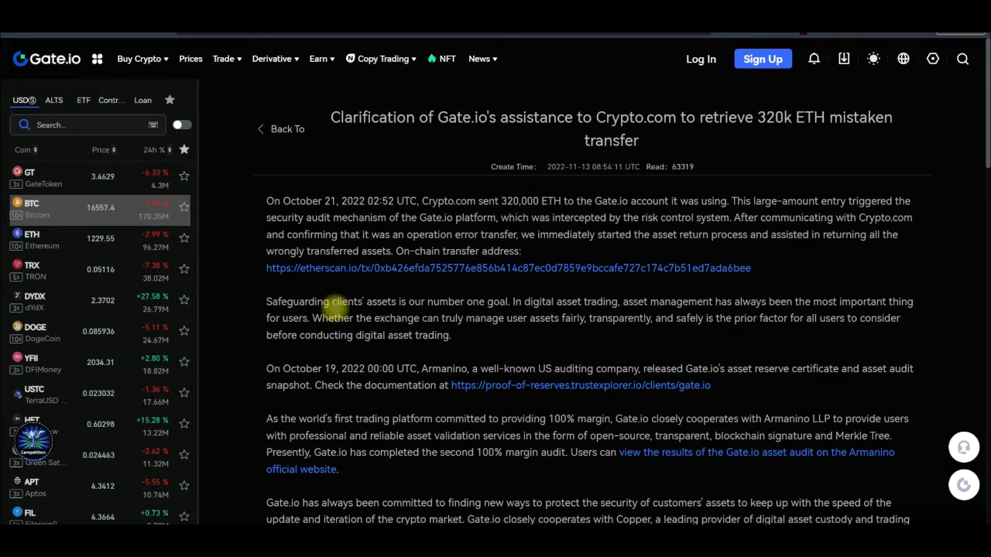
mouse_move(384, 268)
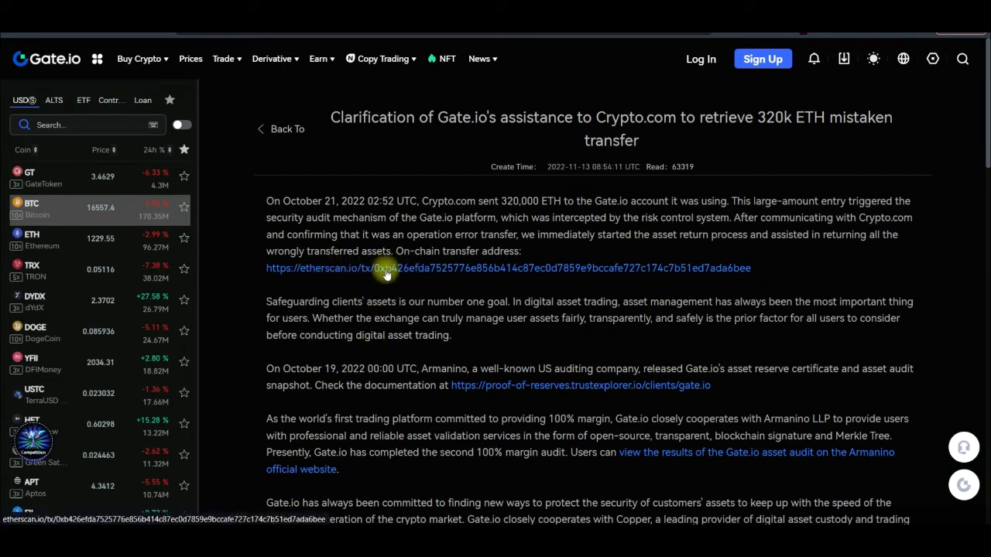
mouse_move(314, 356)
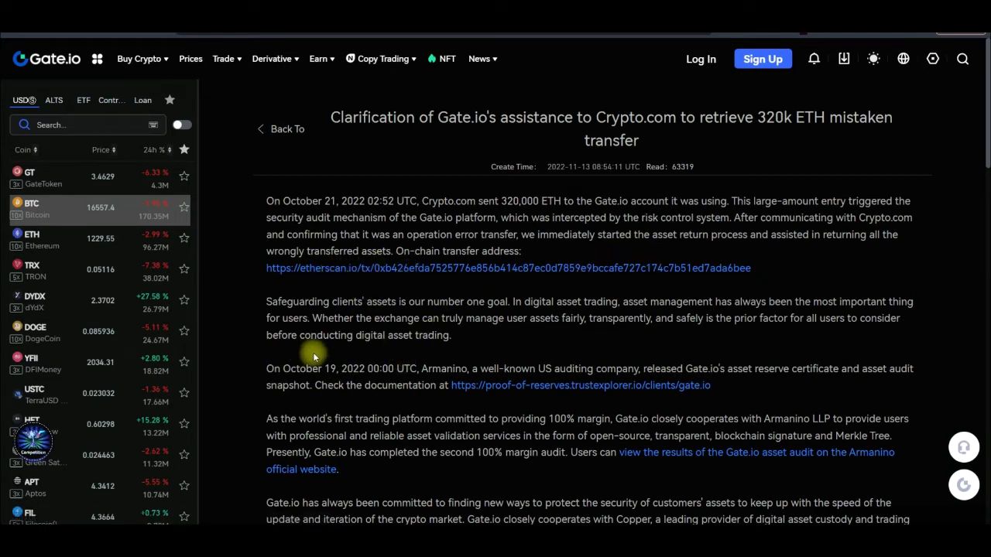
scroll("down", 3)
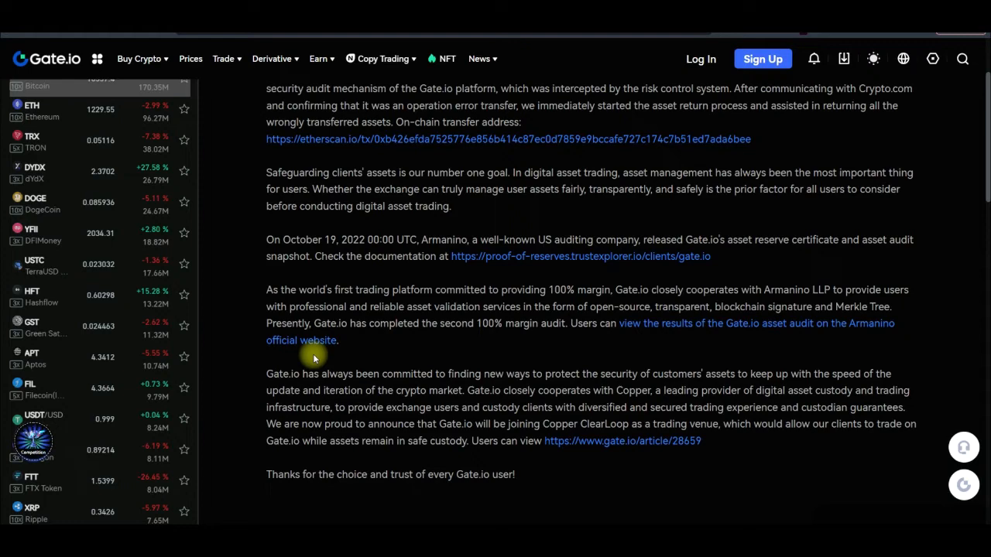
mouse_move(310, 363)
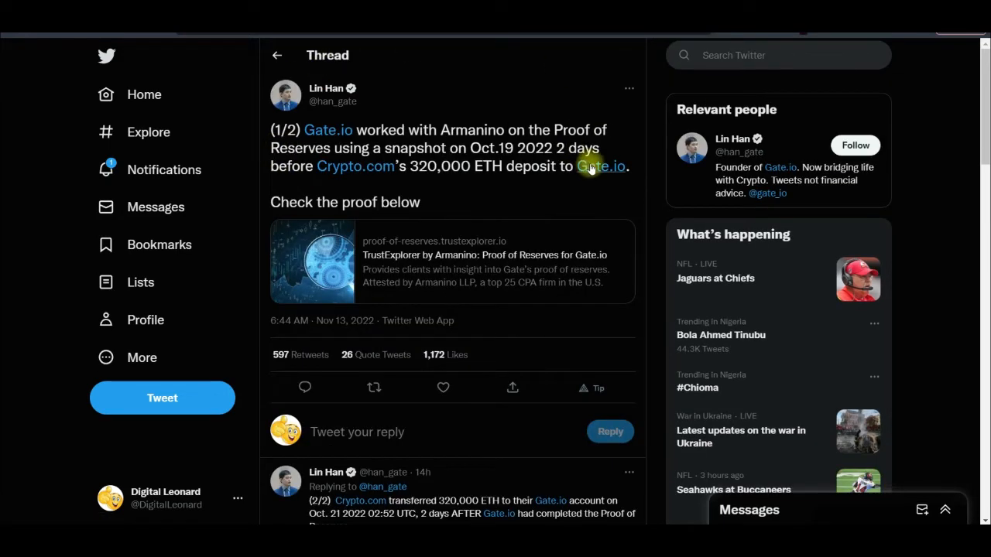
mouse_move(569, 215)
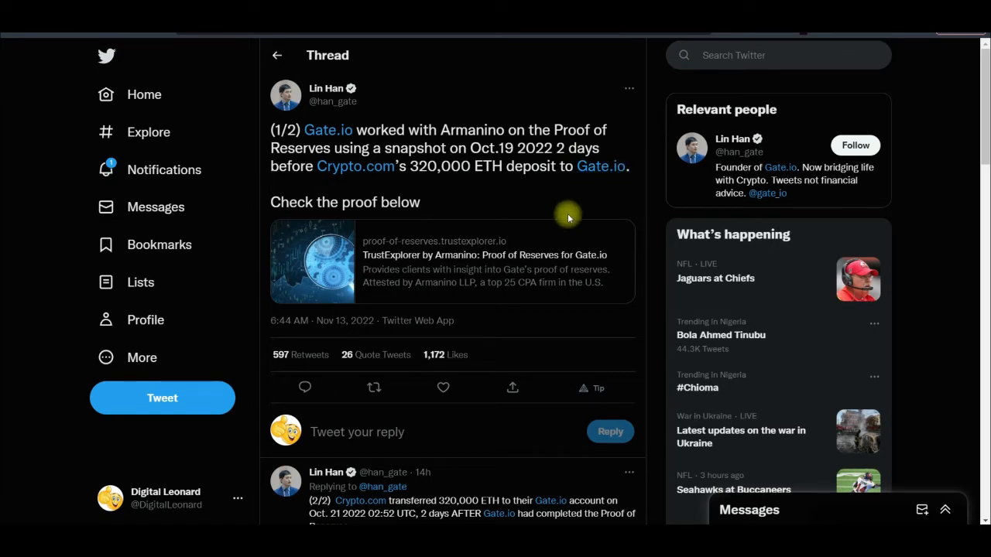
mouse_move(566, 214)
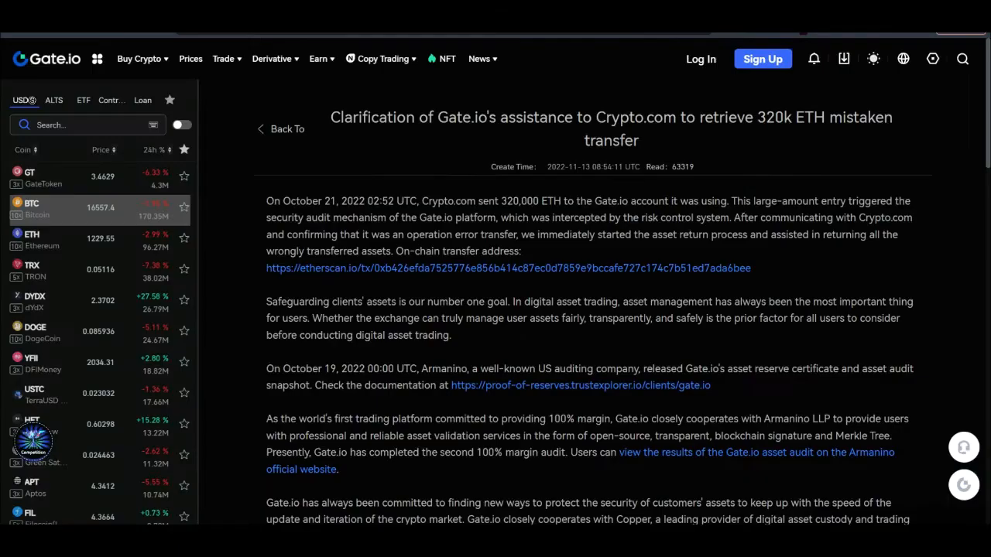
Scroll the article down to its closing thanks and back up to the Armanino audit paragraph
scroll("down", 3)
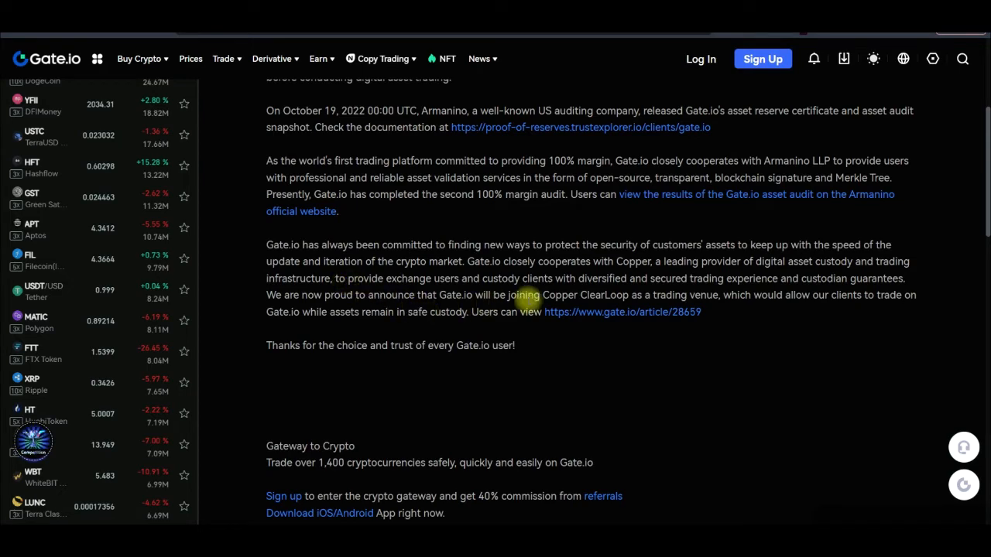
scroll("up", 3)
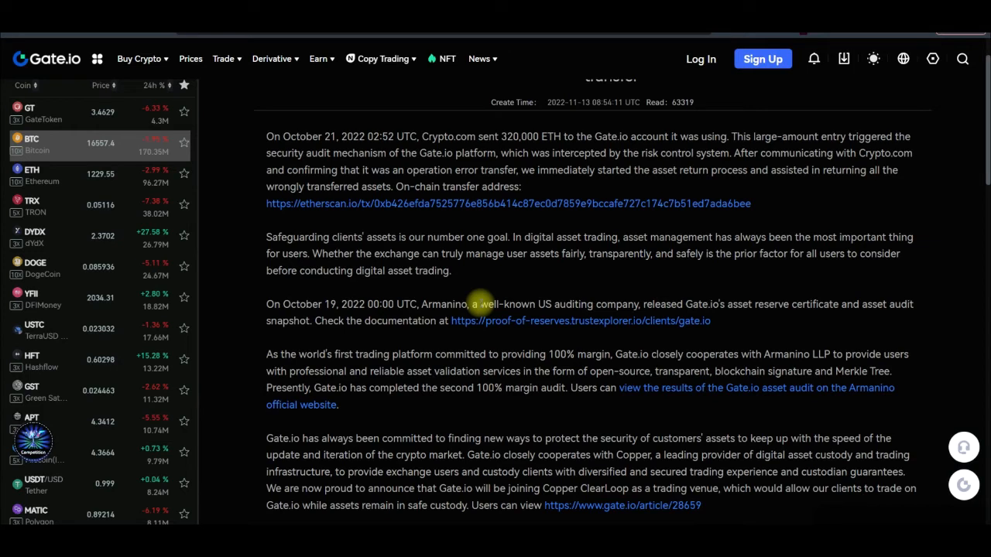
mouse_move(670, 58)
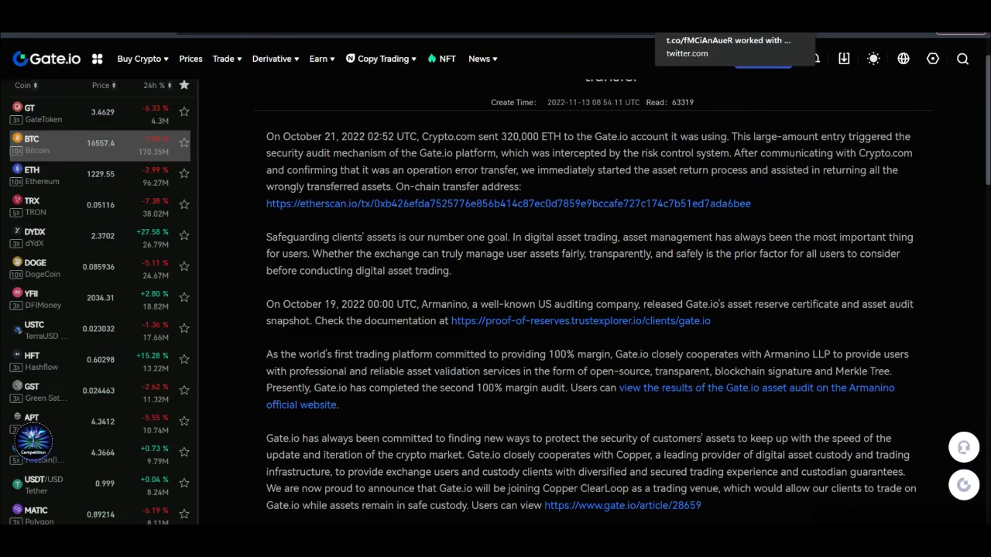
Switch back to Lin Han's thread about the Armanino proof-of-reserves snapshot
left_click(728, 47)
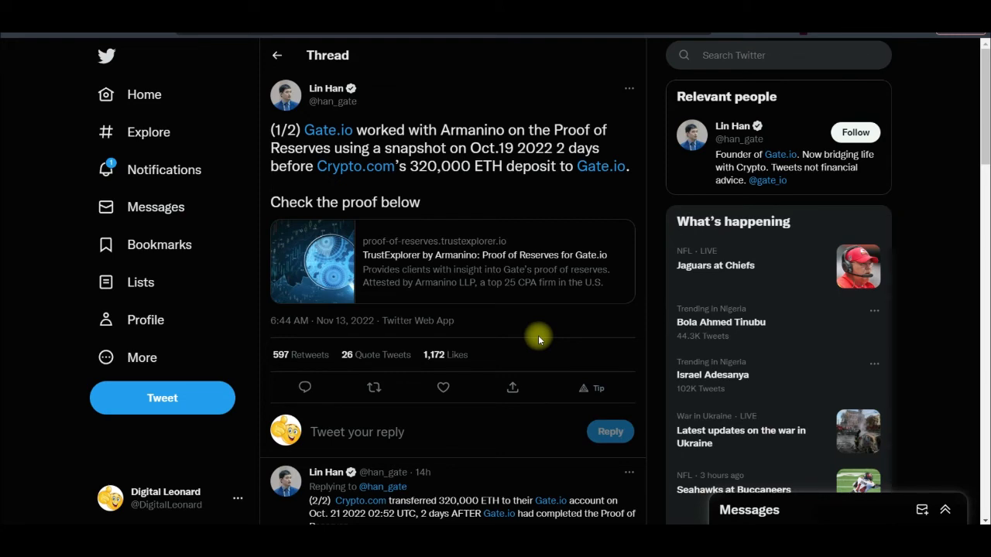
mouse_move(539, 338)
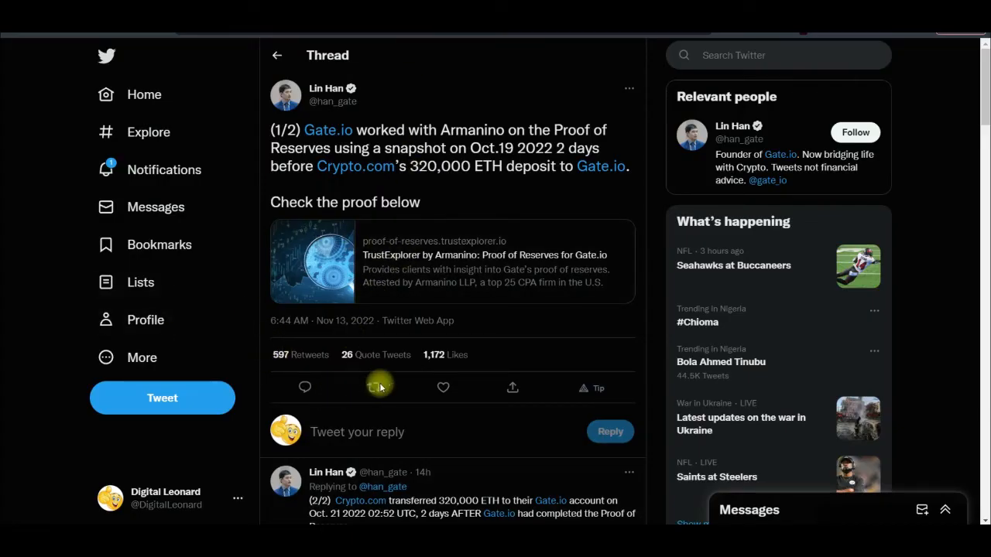
Retweet Lin Han's first tweet without a quote, then view replies asking whether Armanino audited FTX
left_click(379, 387)
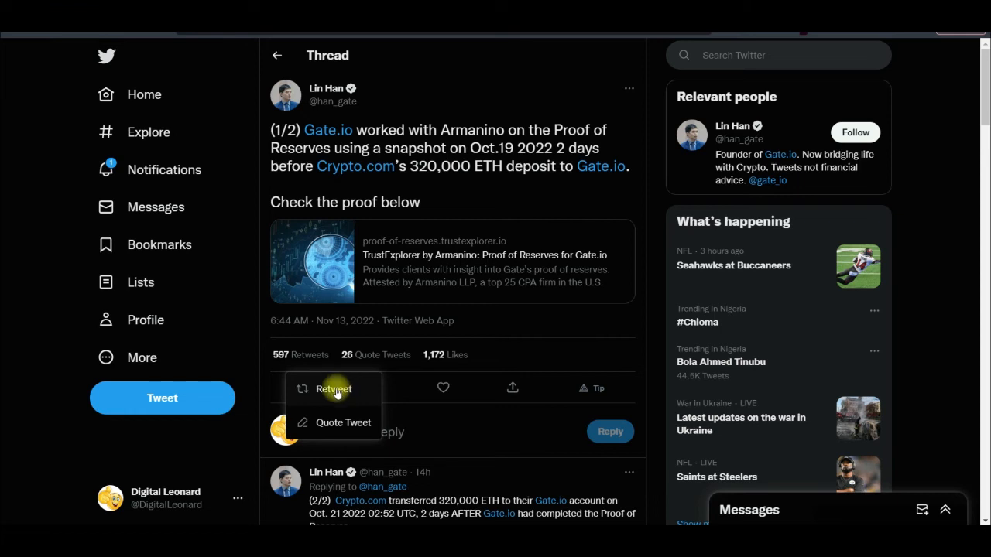
left_click(333, 389)
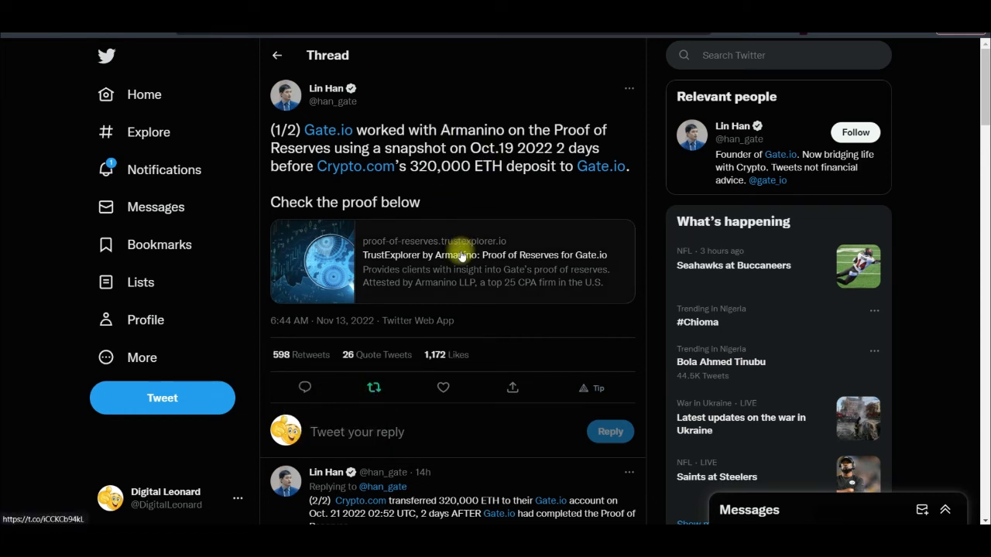
mouse_move(486, 220)
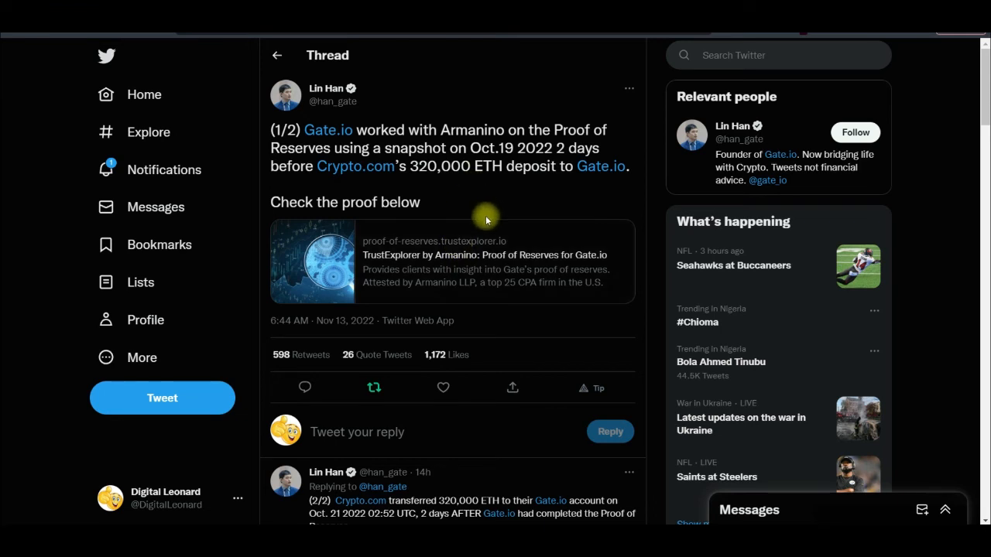
mouse_move(396, 217)
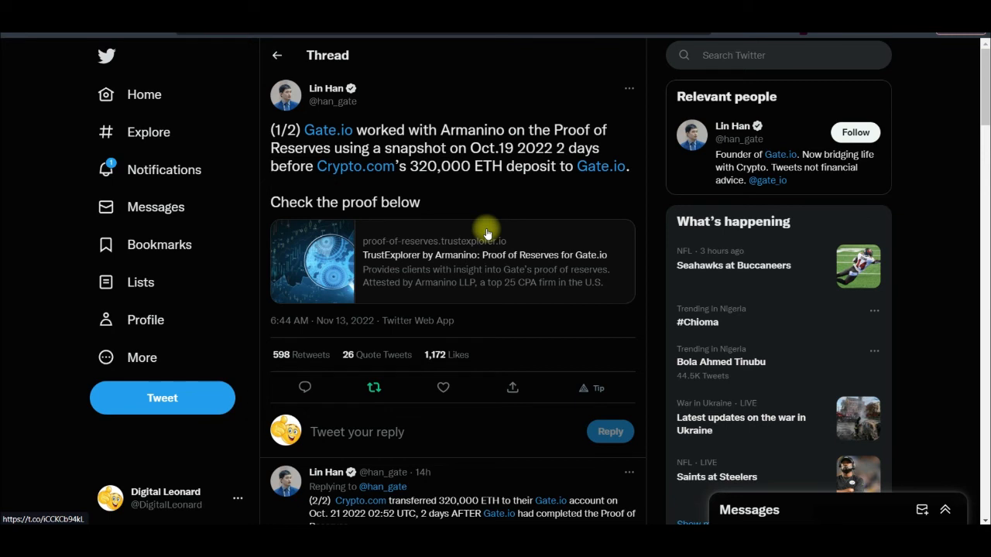
mouse_move(518, 232)
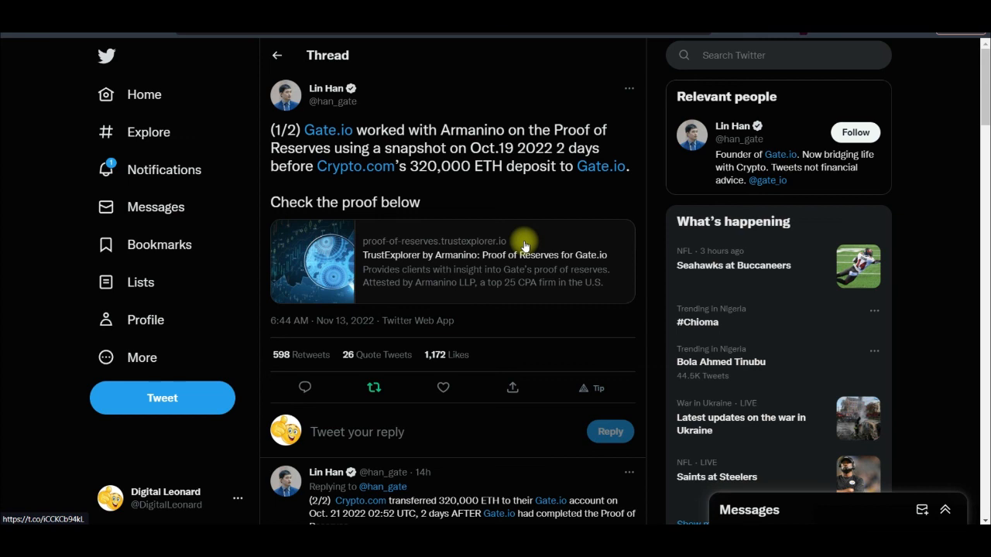
mouse_move(339, 260)
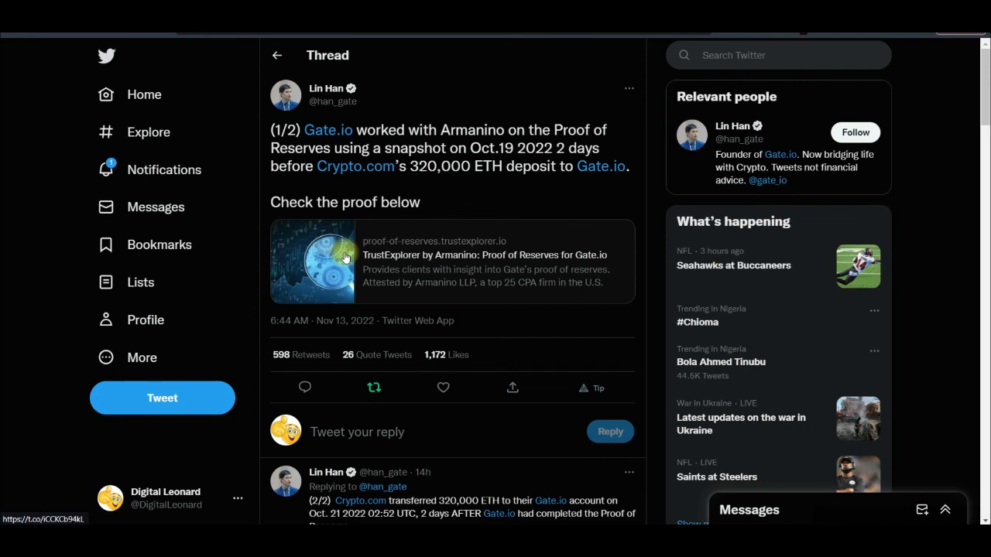
scroll("down", 3)
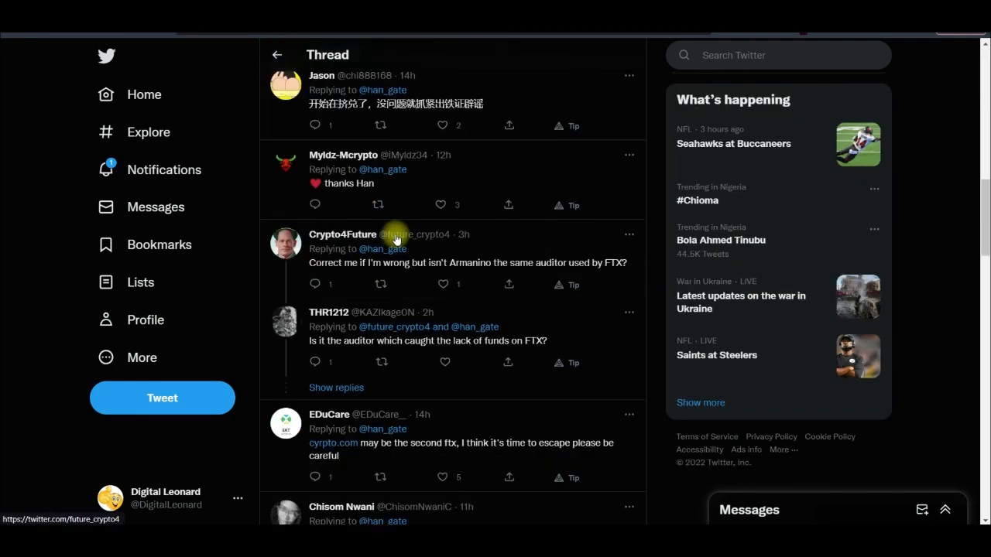